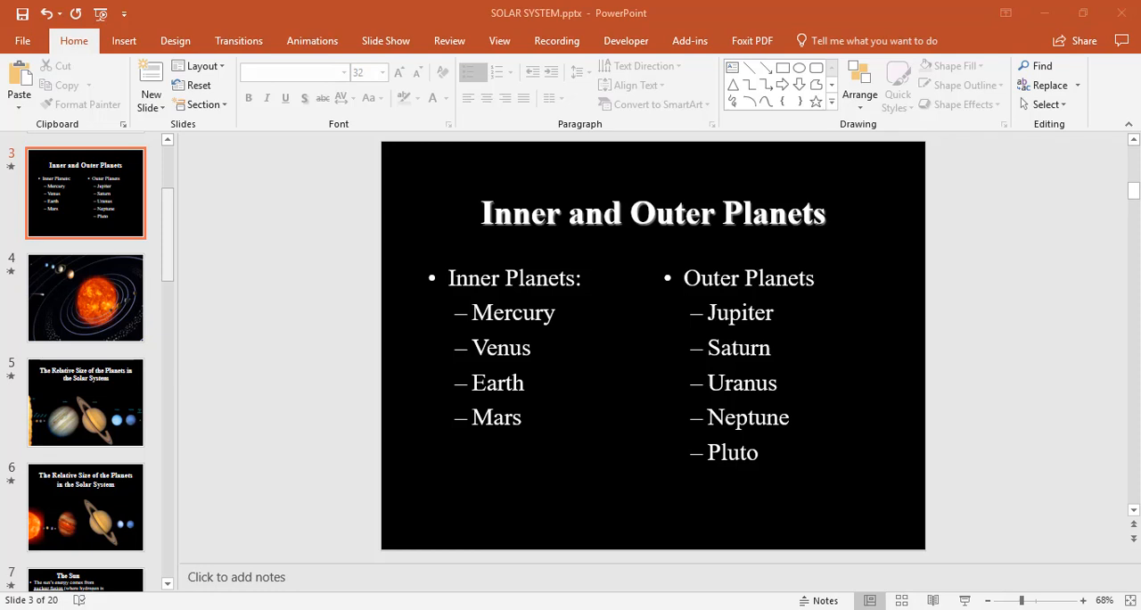
- Select slide 1, 'The Solar System' title slide, in the thumbnail pane
click(85, 192)
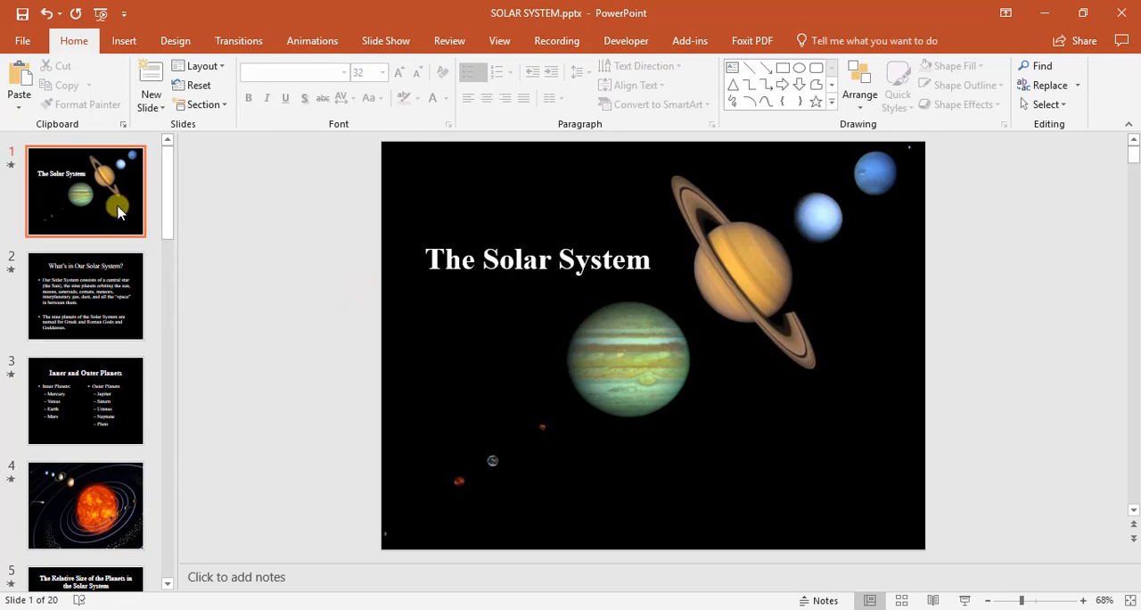
mouse_move(76, 265)
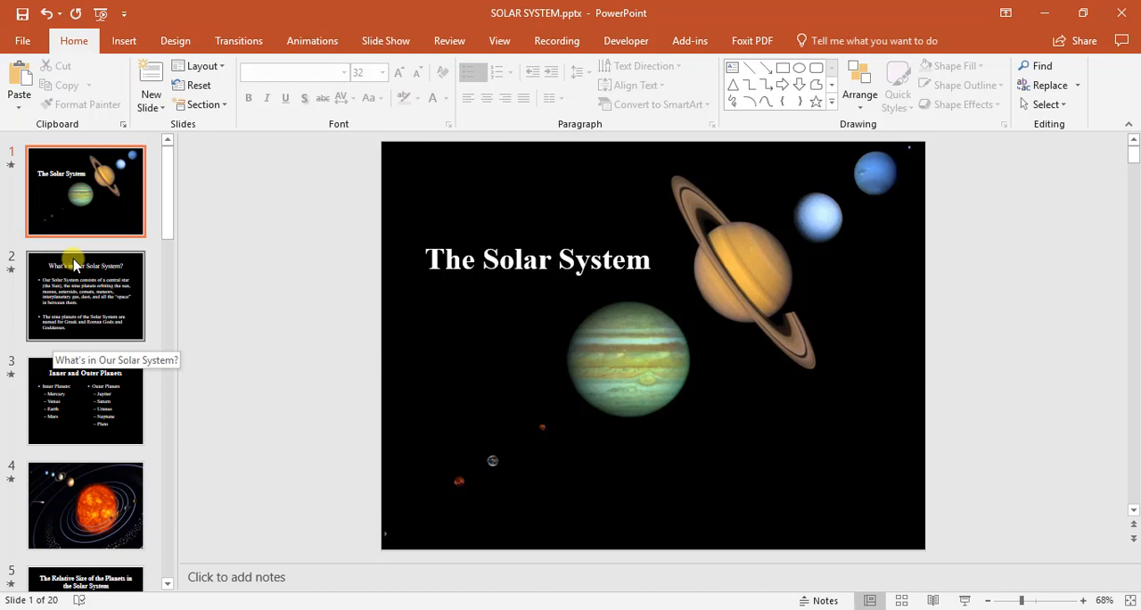
mouse_move(402, 287)
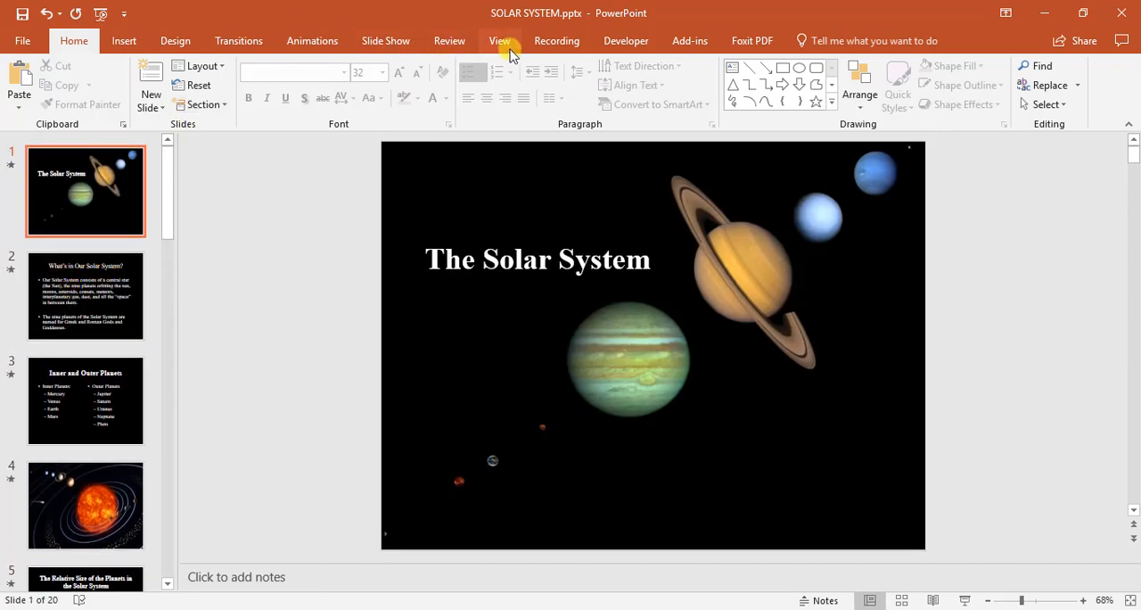
- Switch to Outline View and place the cursor in slide 2's first bullet
click(500, 40)
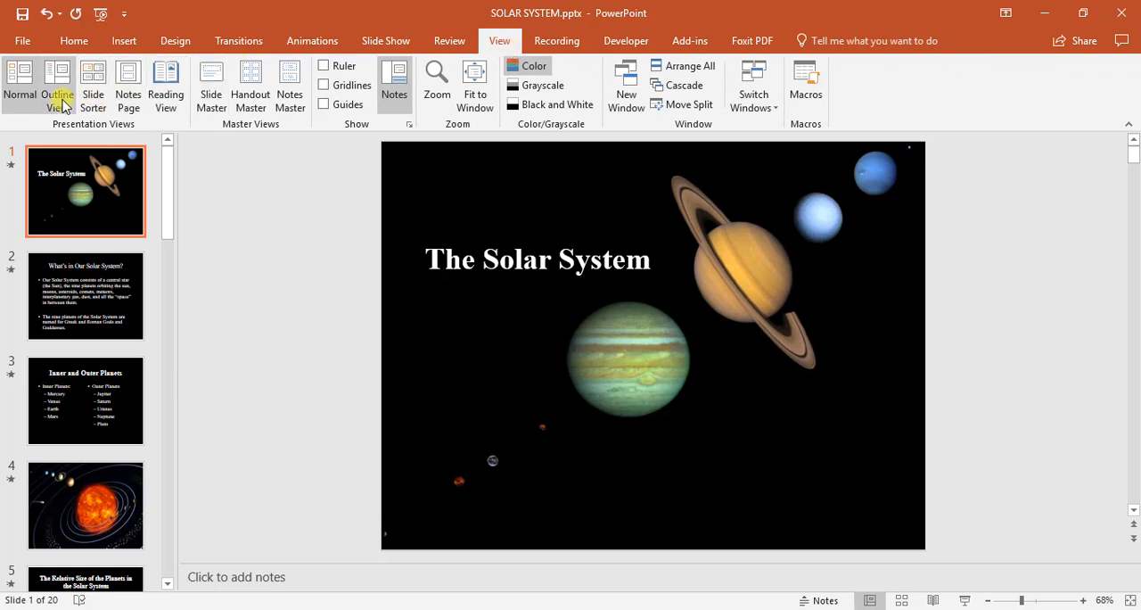
click(57, 85)
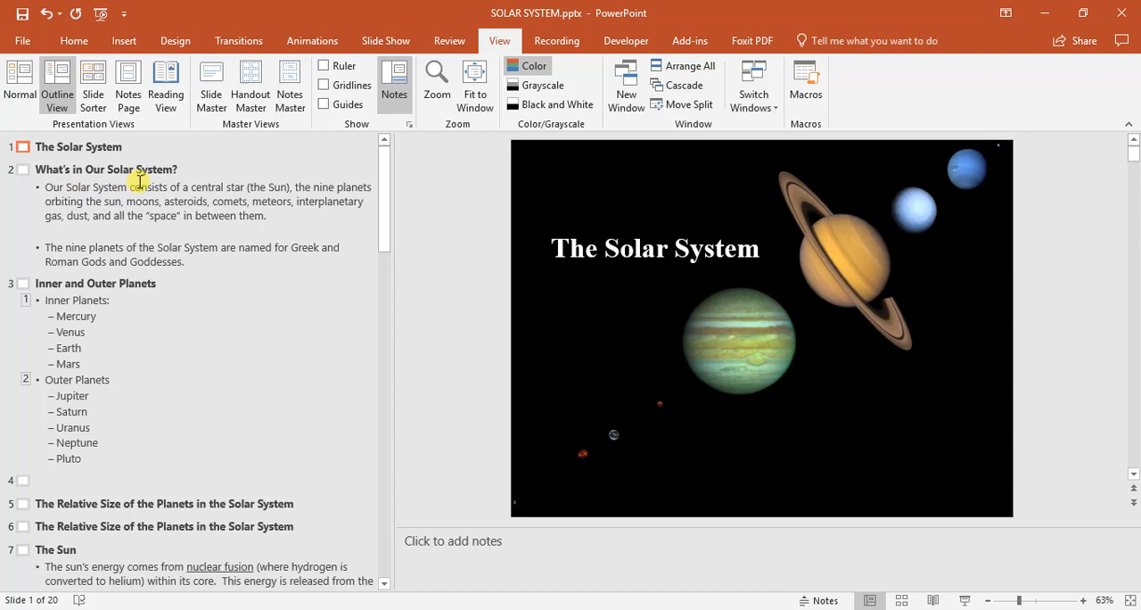
mouse_move(503, 241)
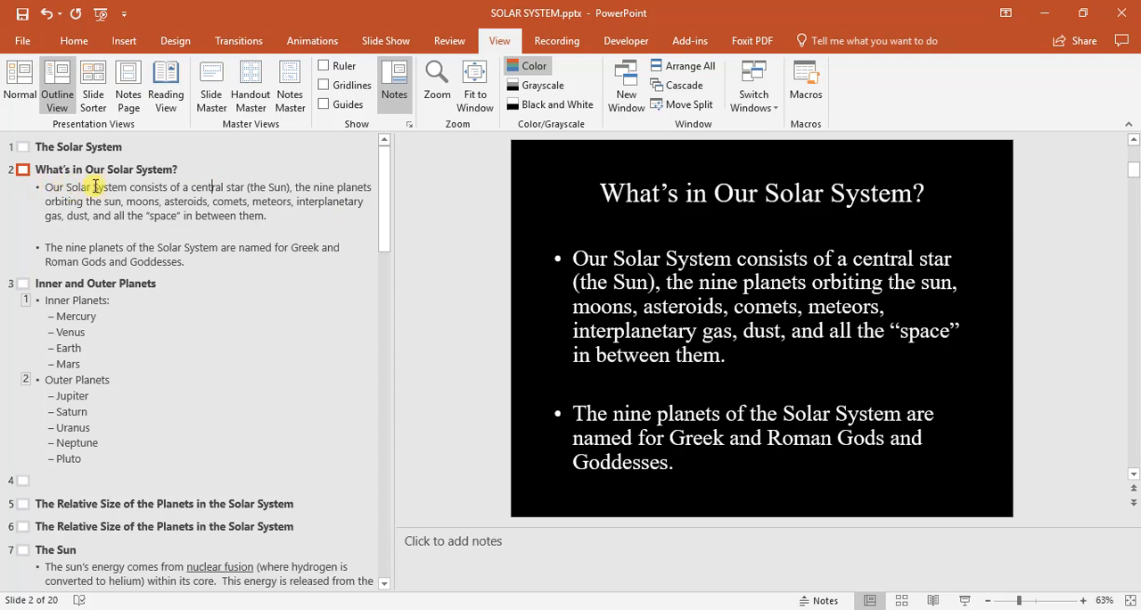
double_click(280, 187)
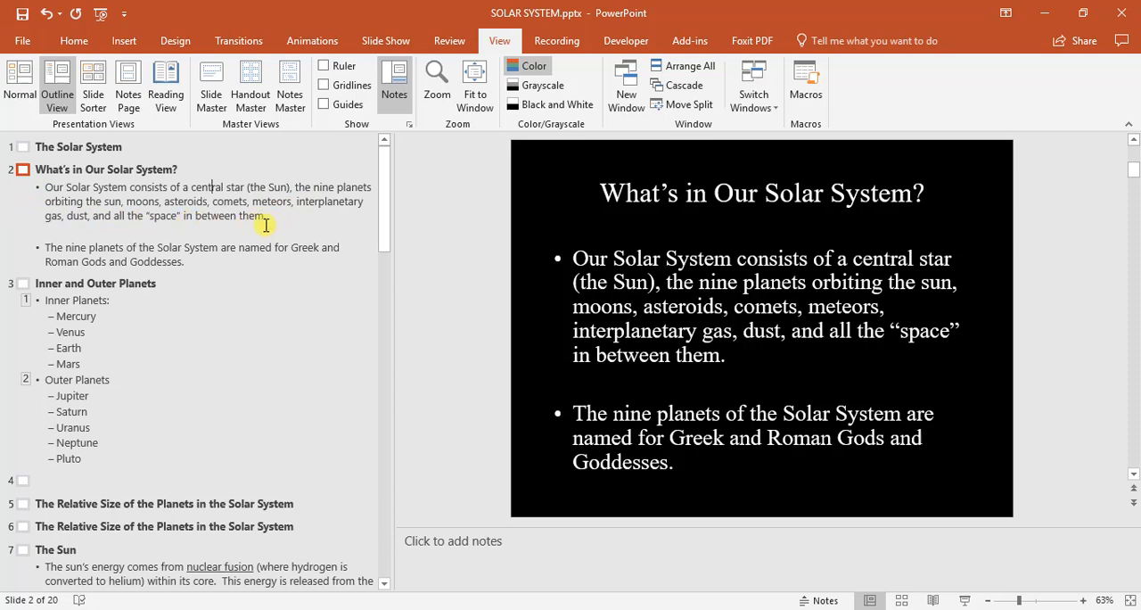
mouse_move(38, 272)
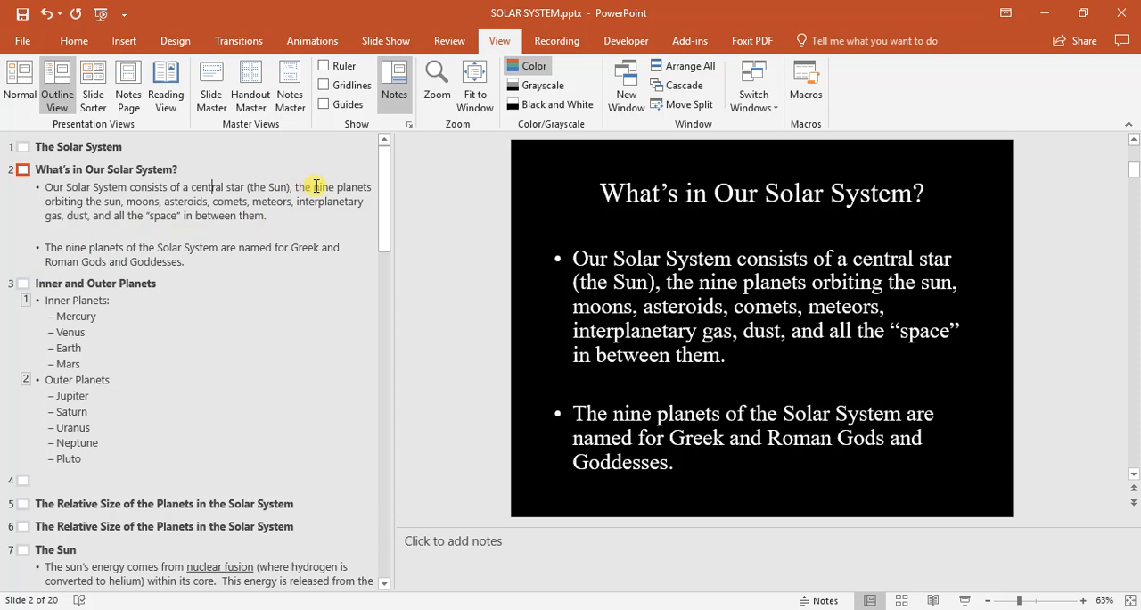
- Replace 'nine' with 'eight' in slide 2's bullet text via the outline
double_click(320, 187)
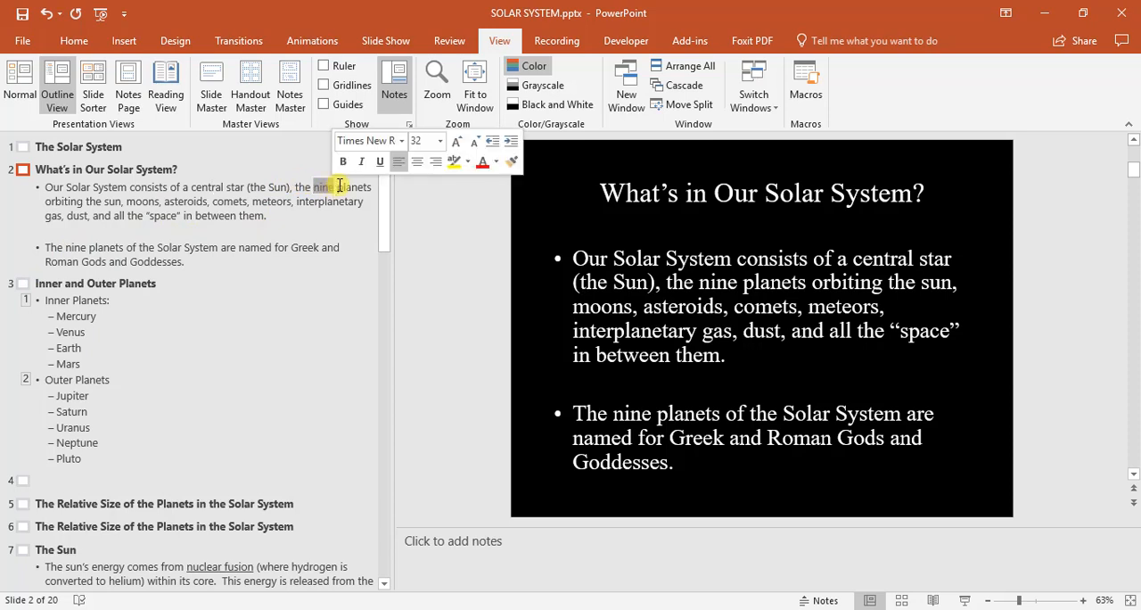
text(eight)
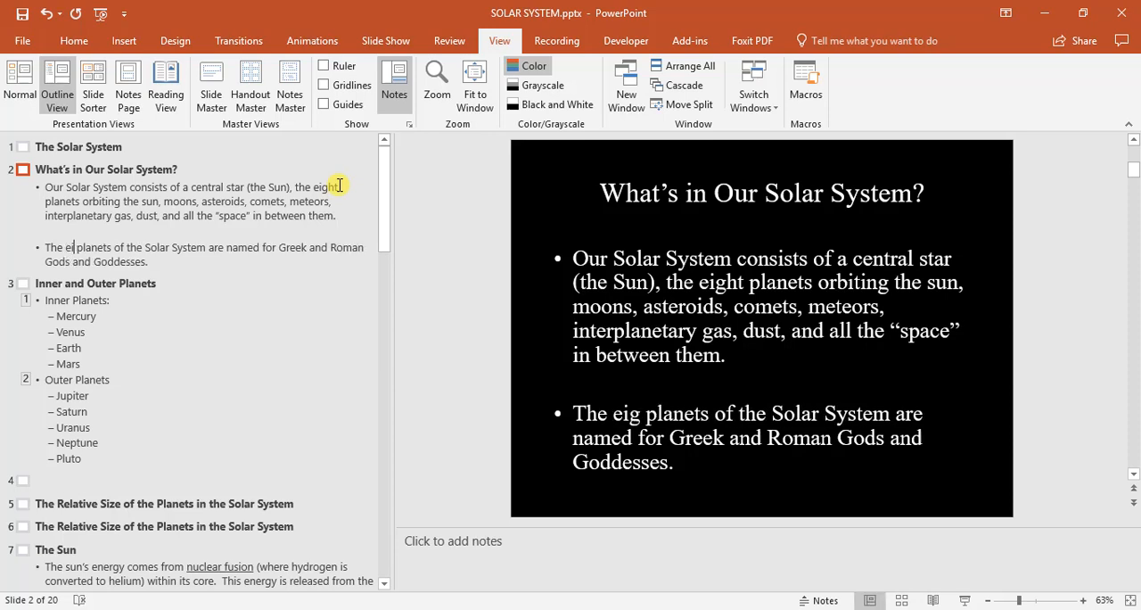
click(94, 283)
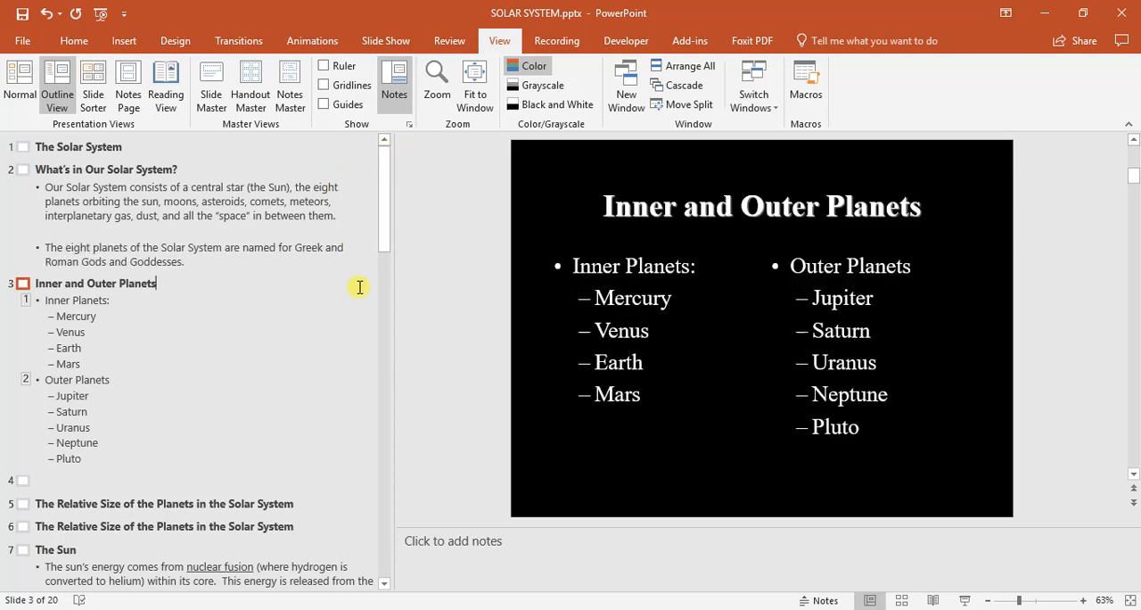
mouse_move(191, 363)
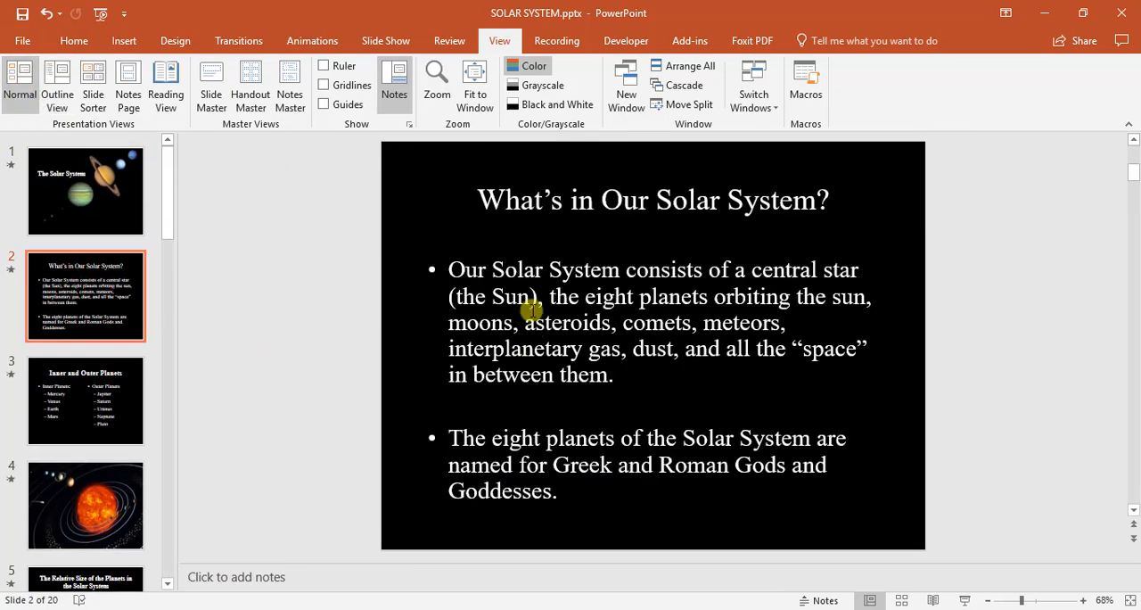
- Select slide 2's bullet text placeholder to resize it
click(521, 288)
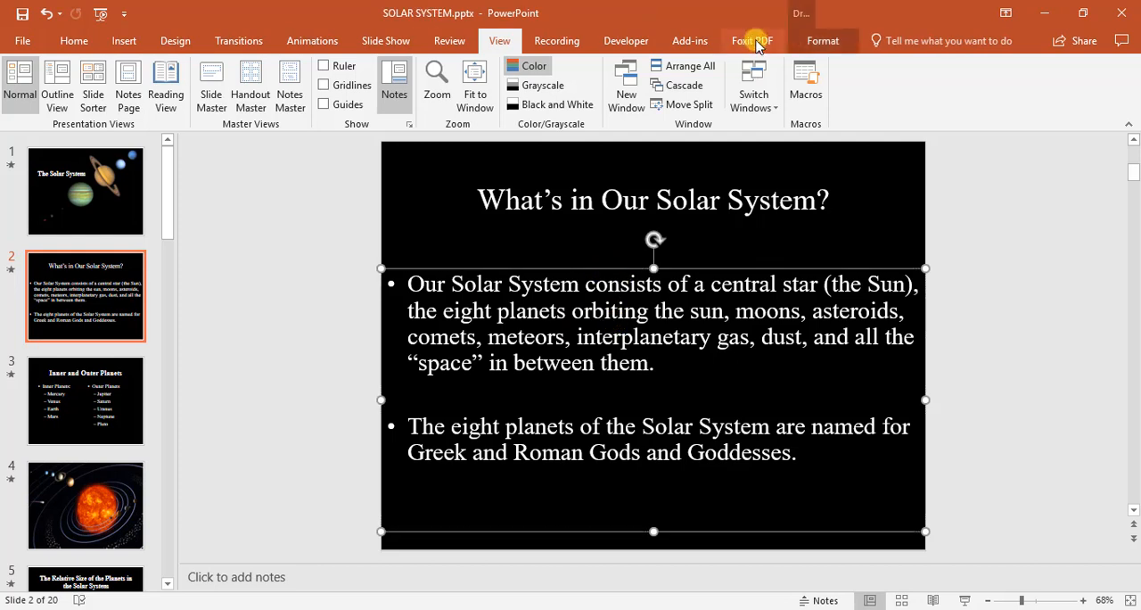
mouse_move(802, 18)
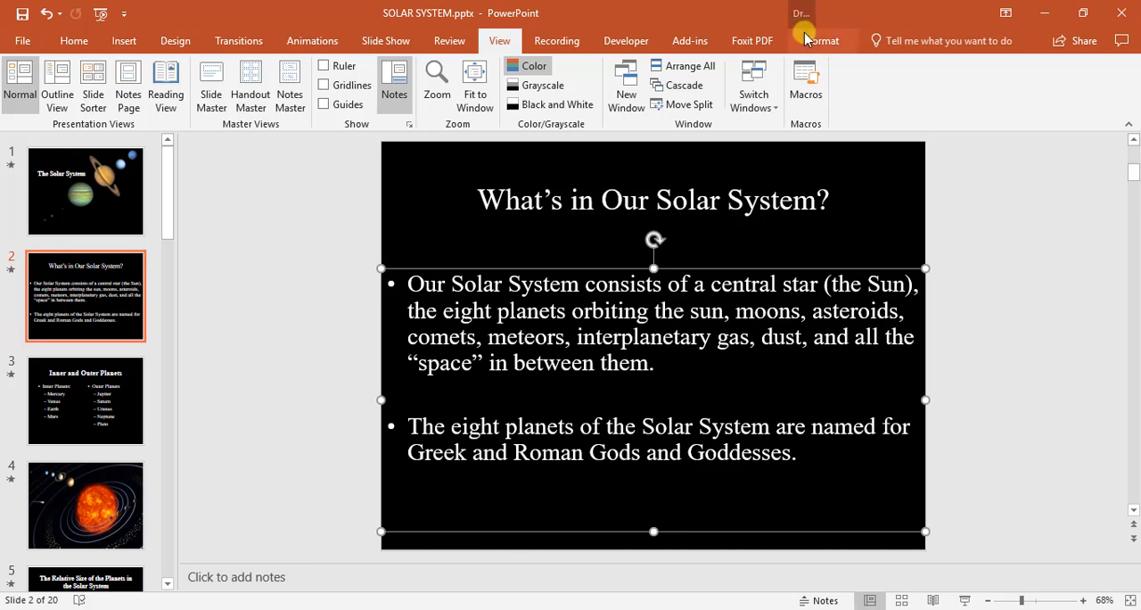
- Apply Align Middle to slide 2's bullet text box from the Format tab
click(818, 40)
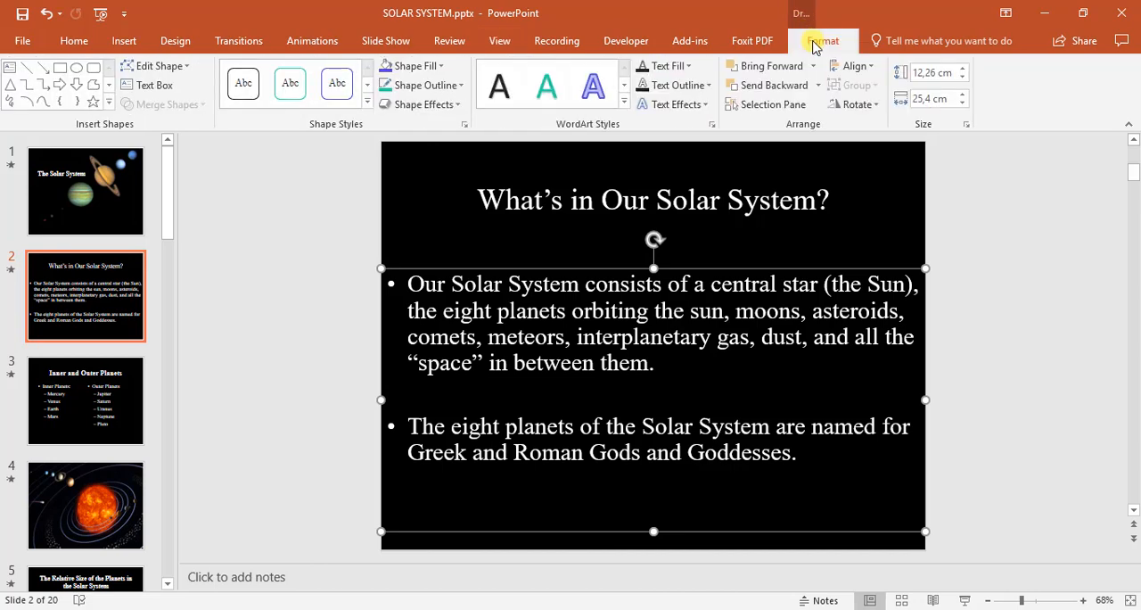
click(854, 65)
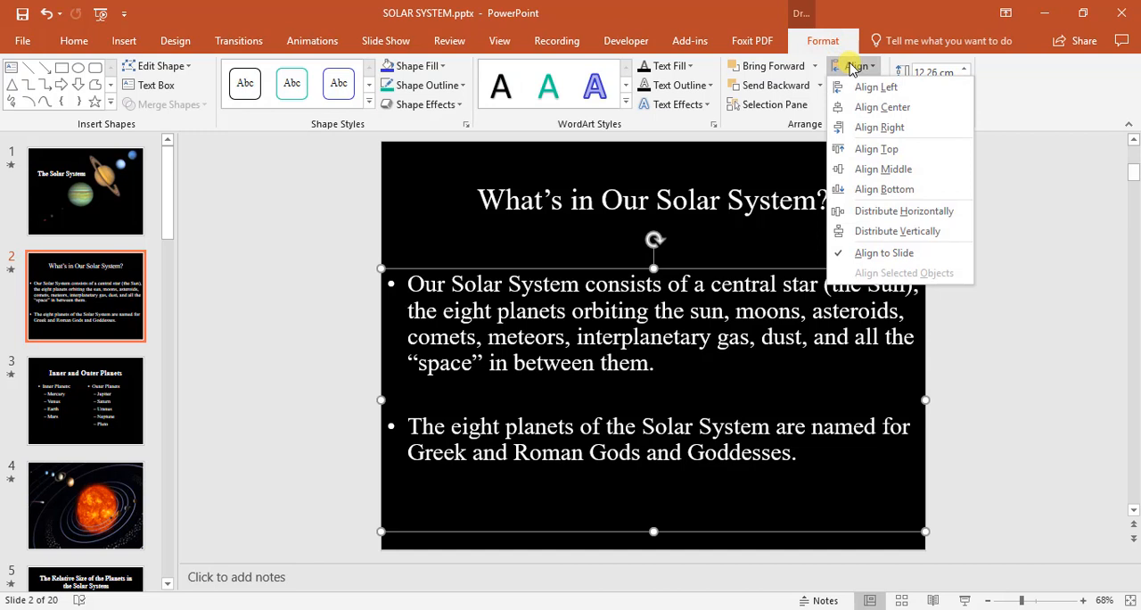
mouse_move(881, 107)
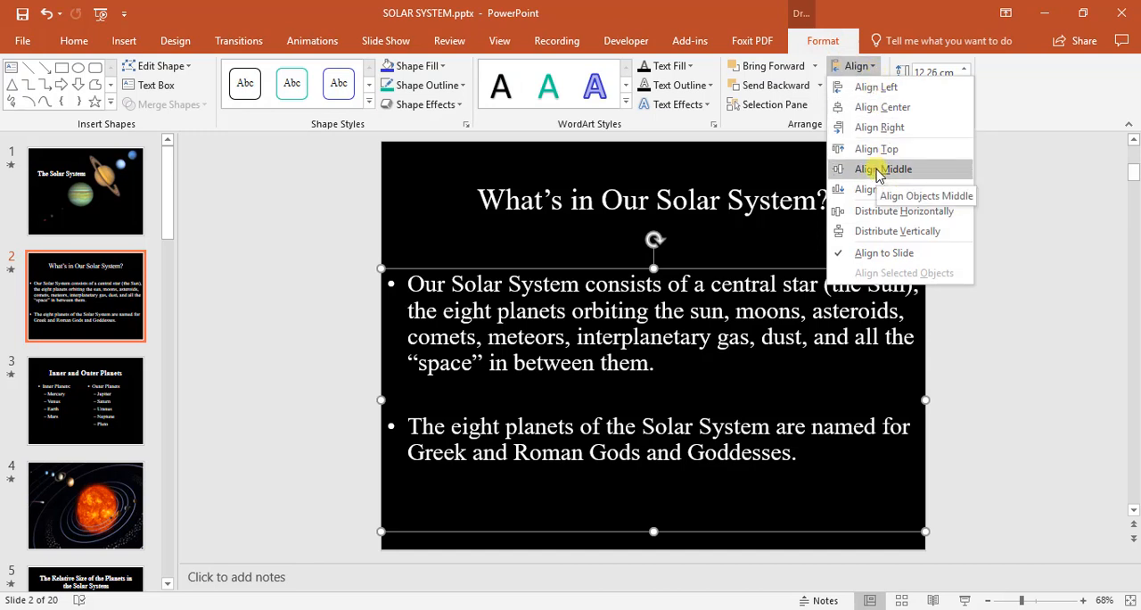
click(882, 168)
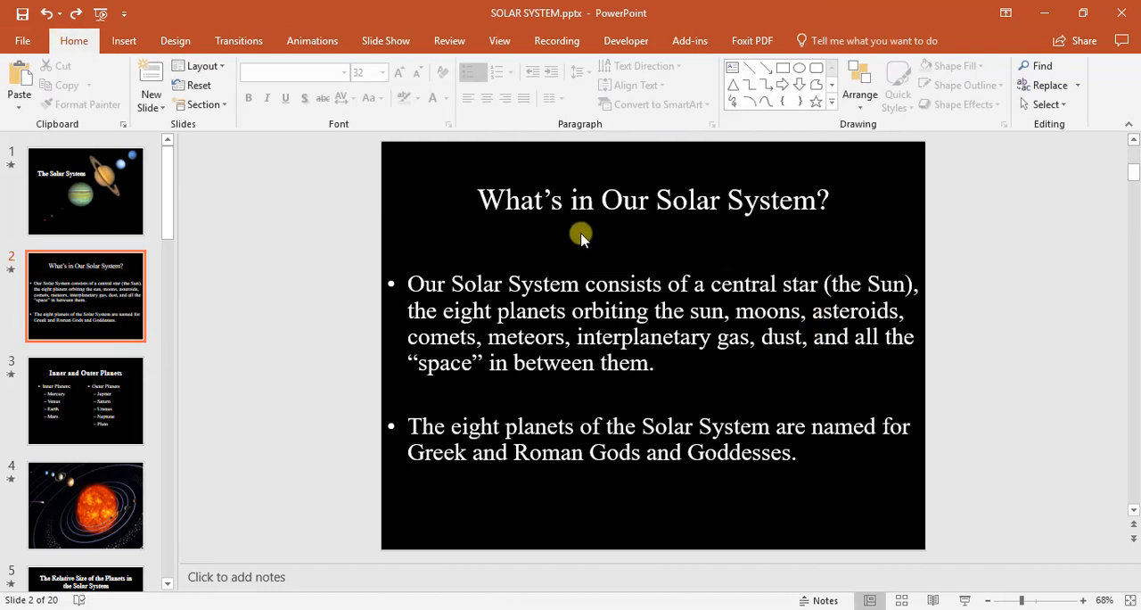
mouse_move(113, 399)
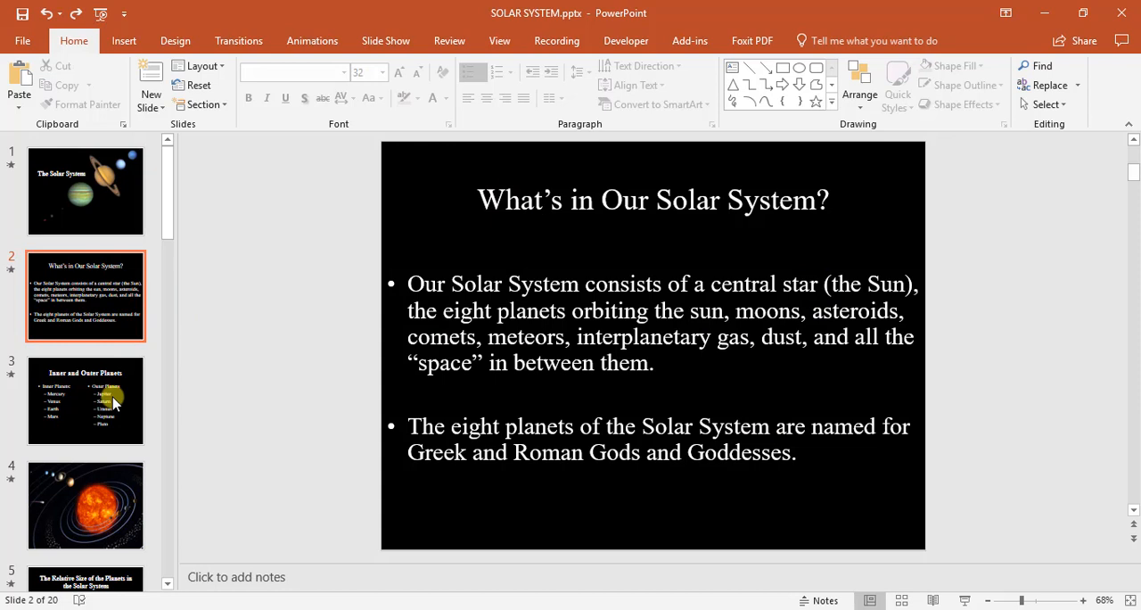